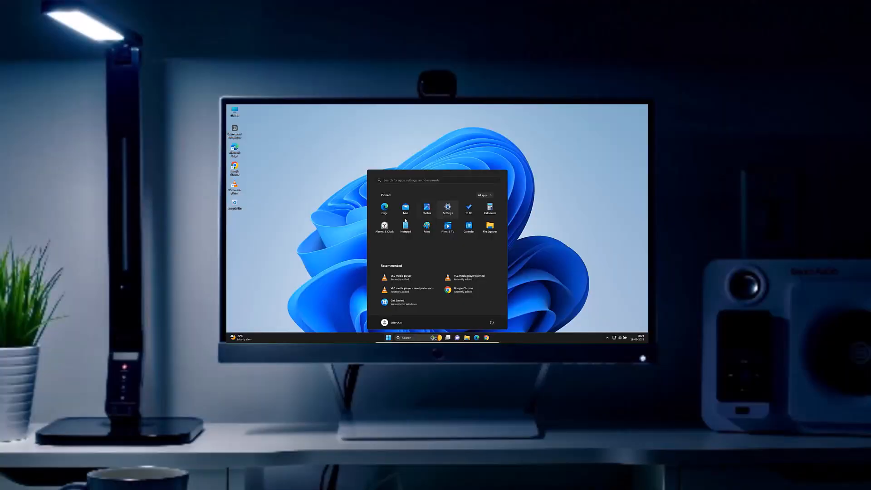
Bring up the Run box with diskmgmt.msc entered on the Windows 11 desktop
{"action": "left_click", "coordinate": [389, 337]}
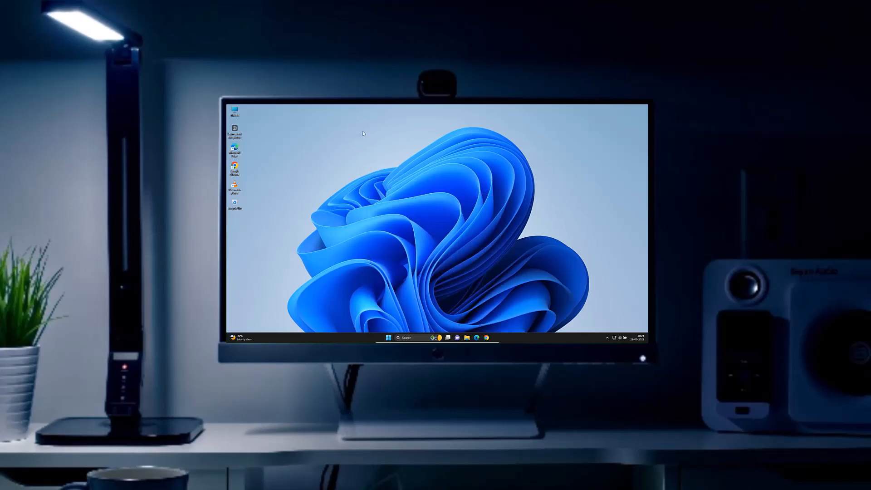
{"action": "key", "text": "Win+r"}
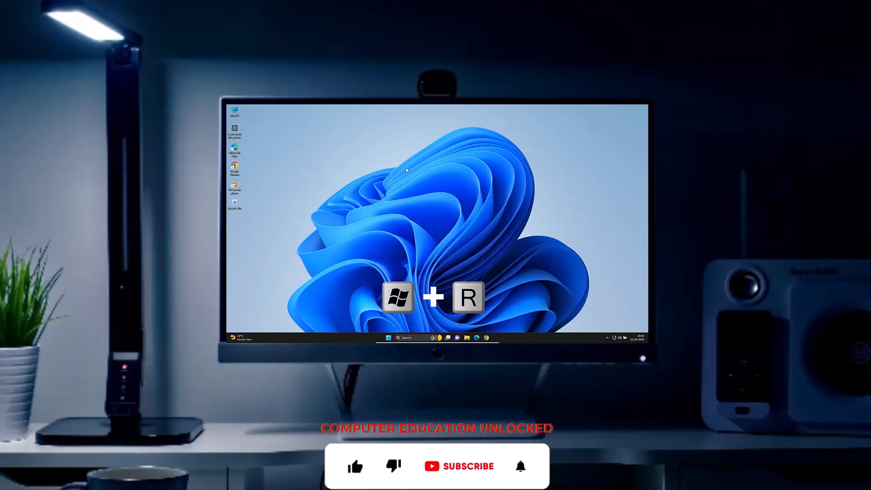
{"action": "key", "text": "Win+r"}
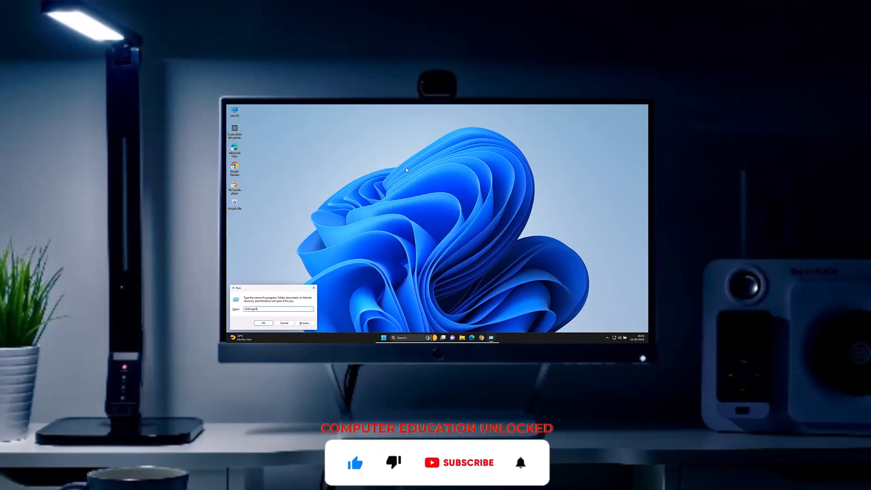
{"action": "left_click", "coordinate": [263, 323]}
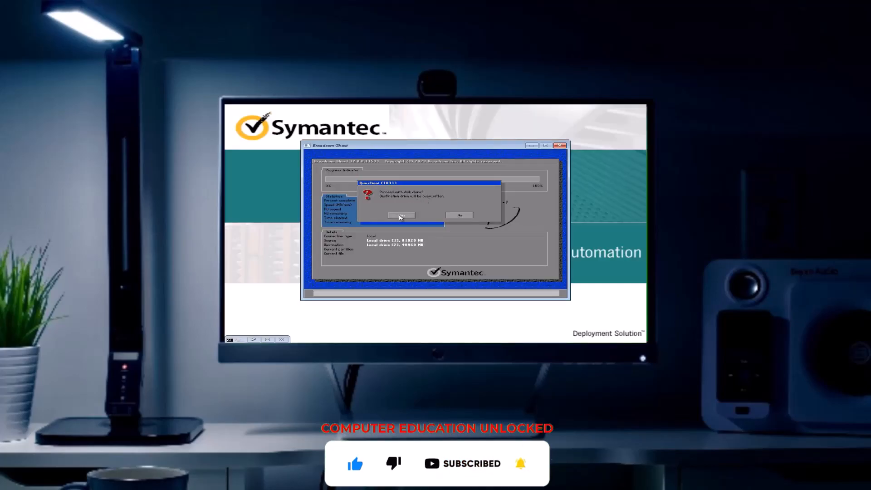
{"action": "left_click", "coordinate": [400, 215]}
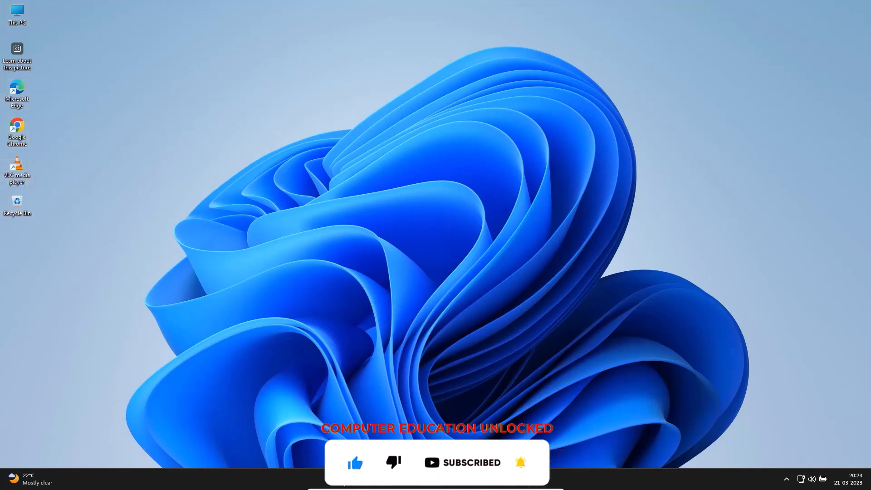
{"action": "left_click", "coordinate": [334, 478]}
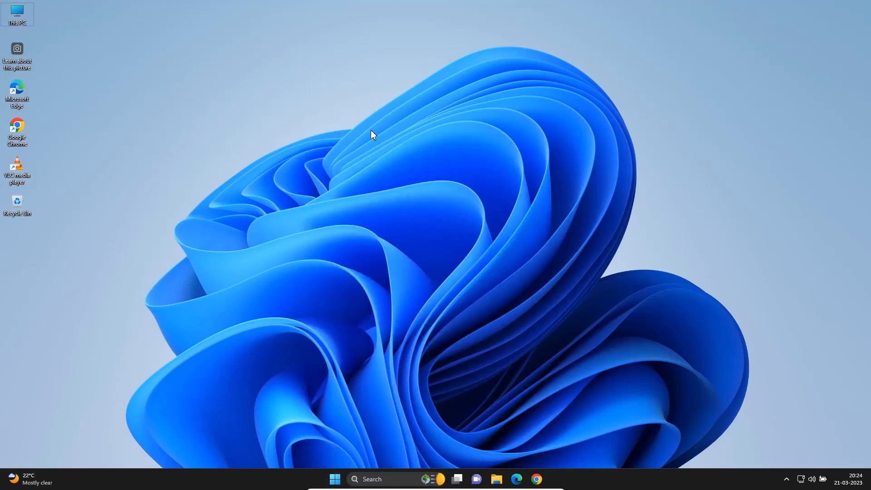
{"action": "mouse_move", "coordinate": [29, 123]}
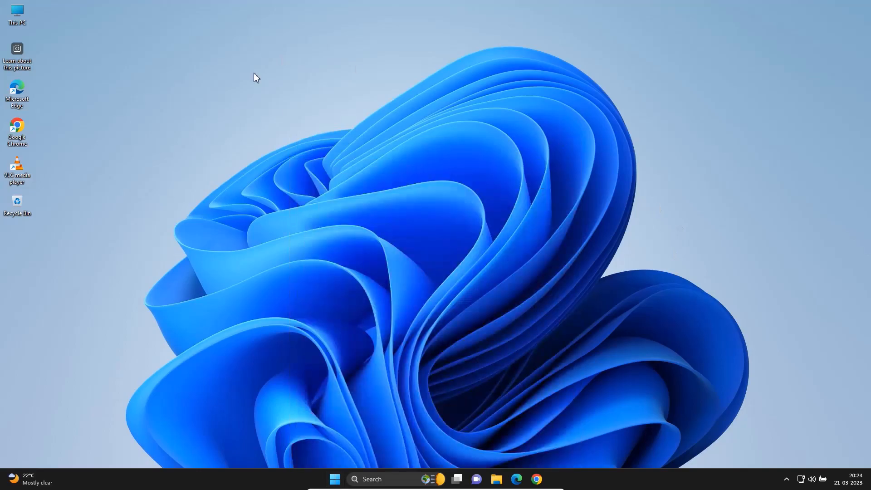
{"action": "key", "text": "win+r"}
{"action": "type", "text": "diskmgmt.ms"}
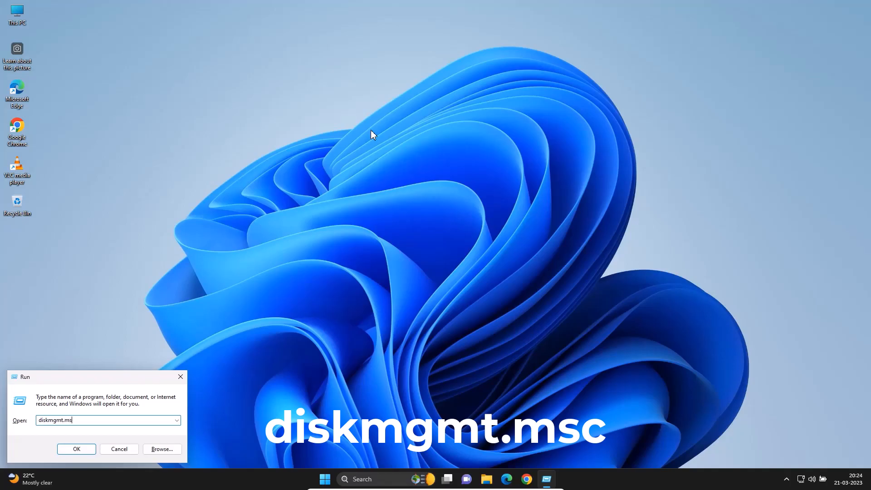
Launch Disk Management showing the 79.98 GB Disk 0 and unallocated 39.98 GB Disk 1
{"action": "left_click", "coordinate": [77, 449]}
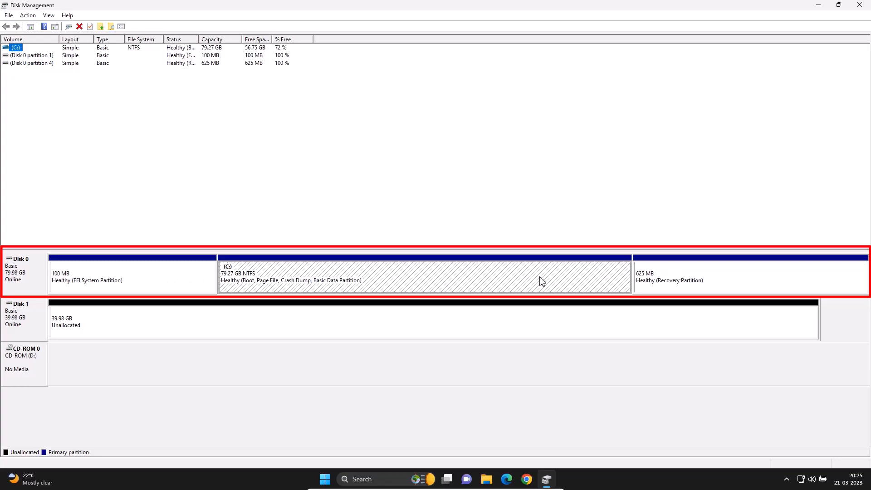
{"action": "mouse_move", "coordinate": [682, 275]}
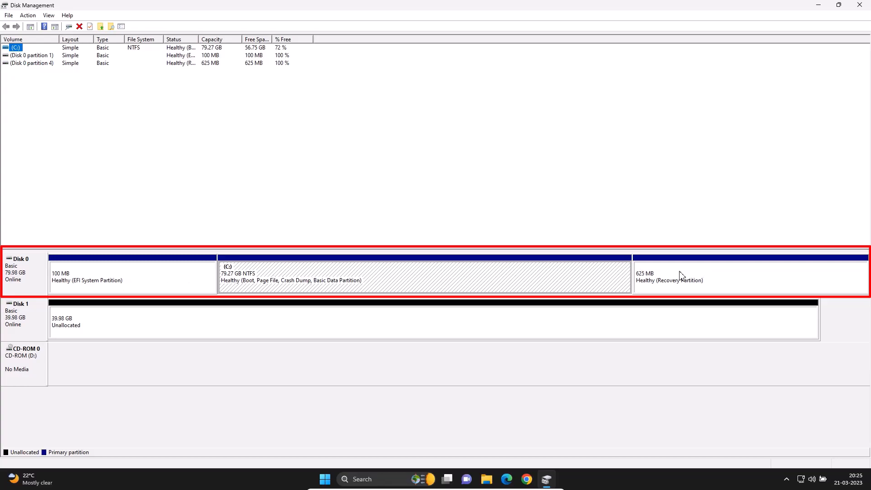
{"action": "mouse_move", "coordinate": [679, 276]}
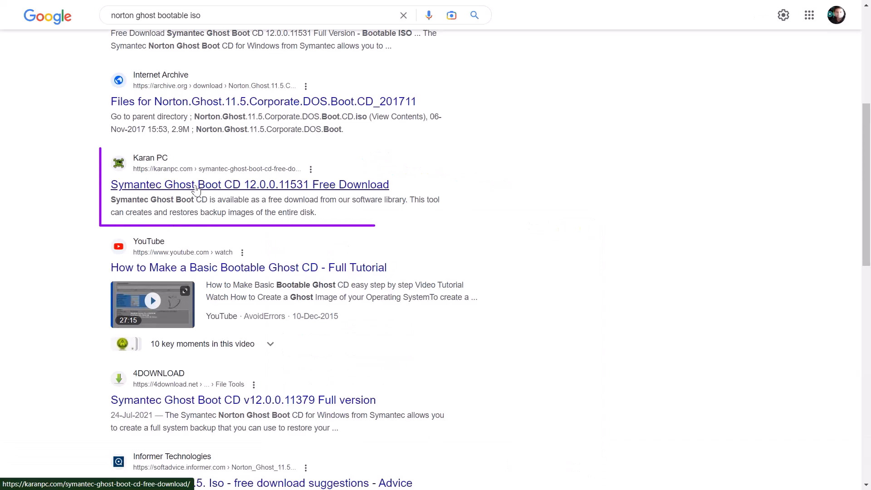
Download the Ghost Boot CD 12.0.0.11531 Win-11 64-bit archive from the UsersDrive mirror
{"action": "left_click", "coordinate": [250, 184]}
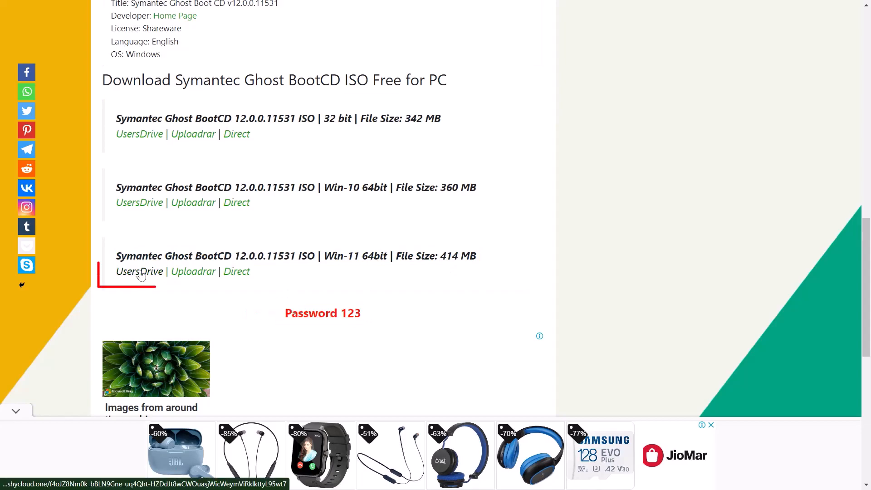
{"action": "left_click", "coordinate": [140, 271]}
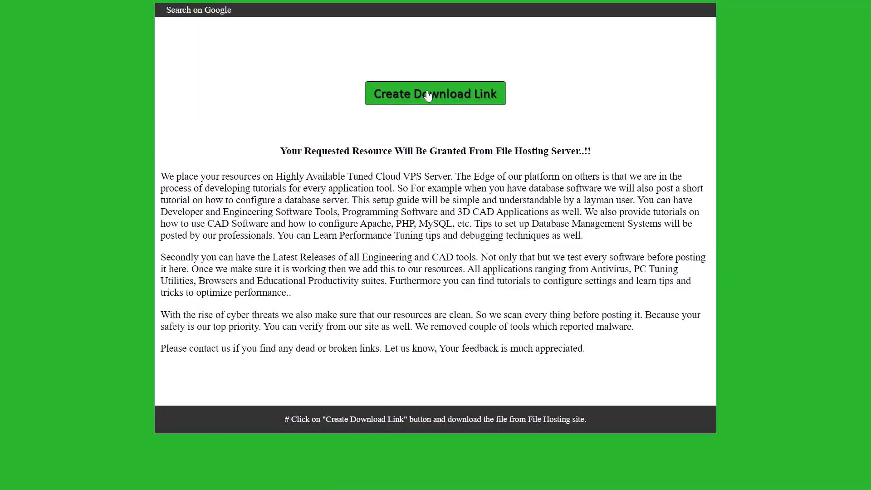
{"action": "left_click", "coordinate": [435, 92]}
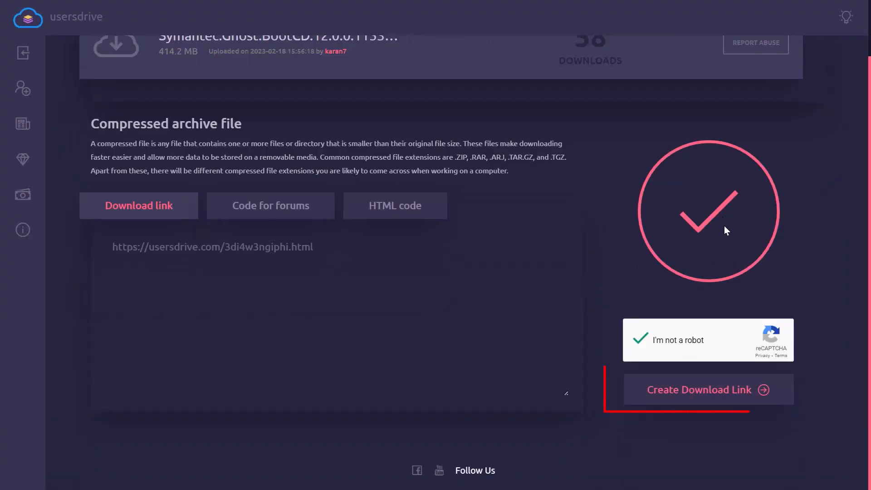
{"action": "left_click", "coordinate": [707, 389]}
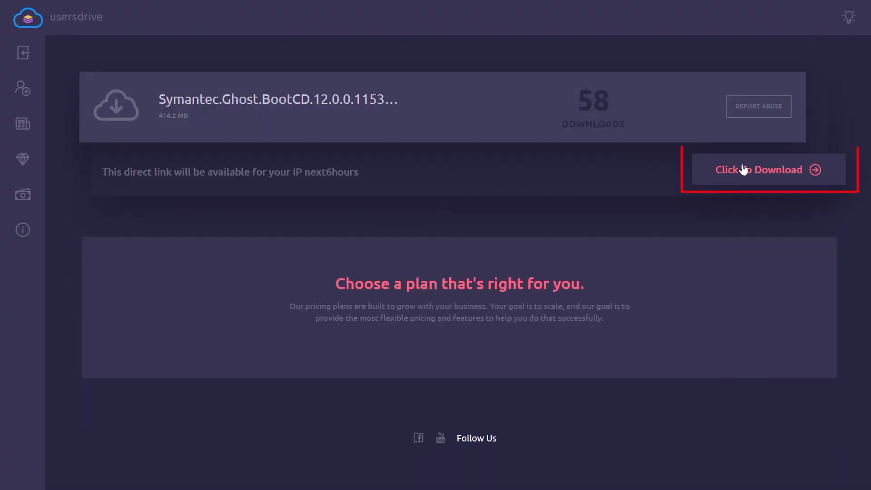
{"action": "left_click", "coordinate": [768, 170]}
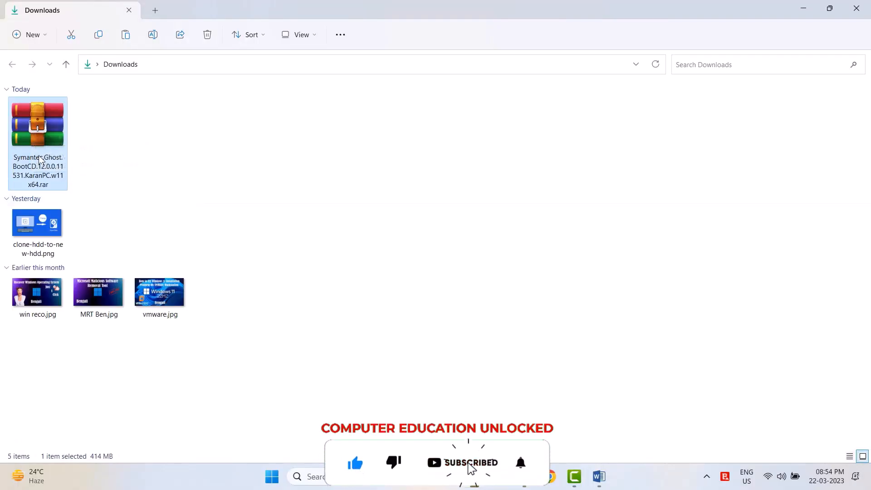
{"action": "right_click", "coordinate": [37, 122]}
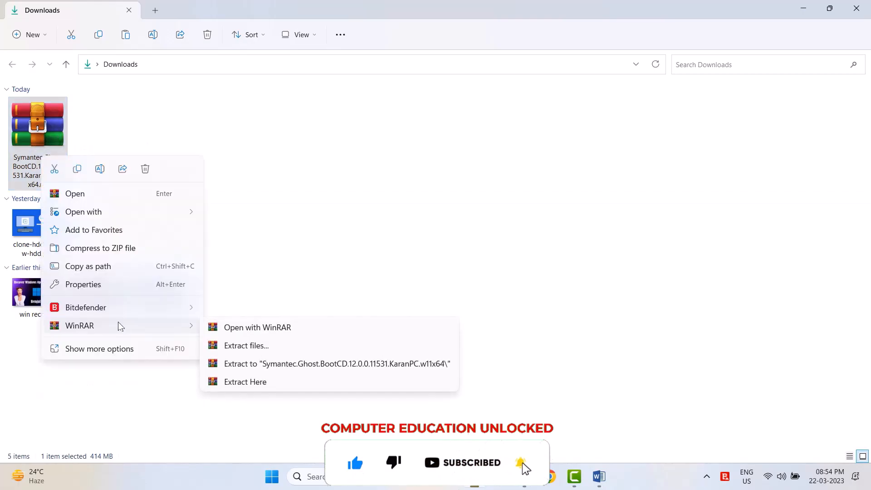
{"action": "left_click", "coordinate": [246, 346]}
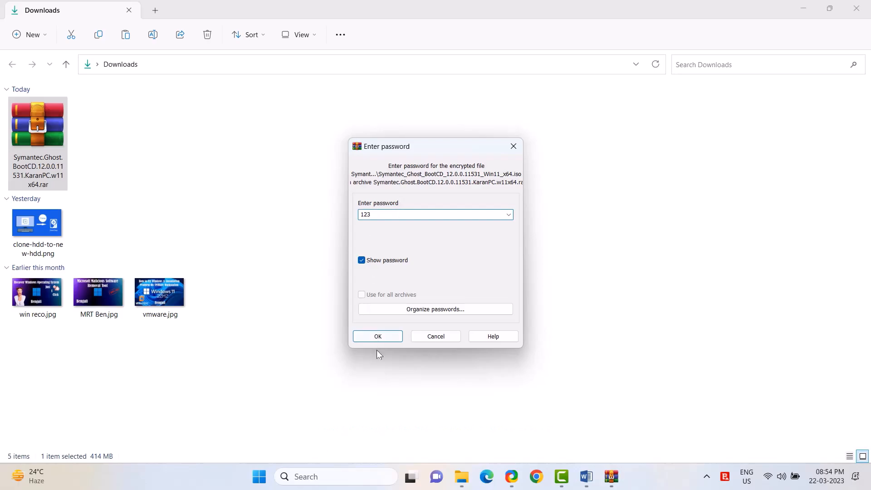
{"action": "left_click", "coordinate": [377, 336]}
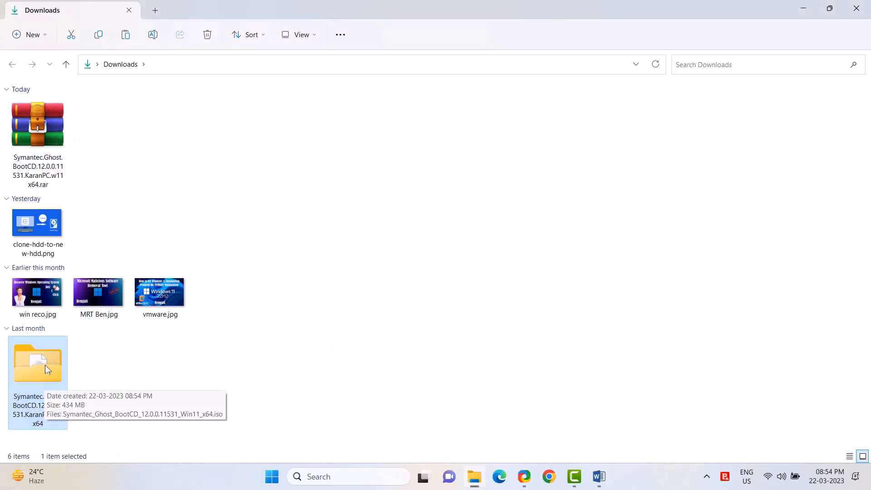
{"action": "double_click", "coordinate": [37, 361]}
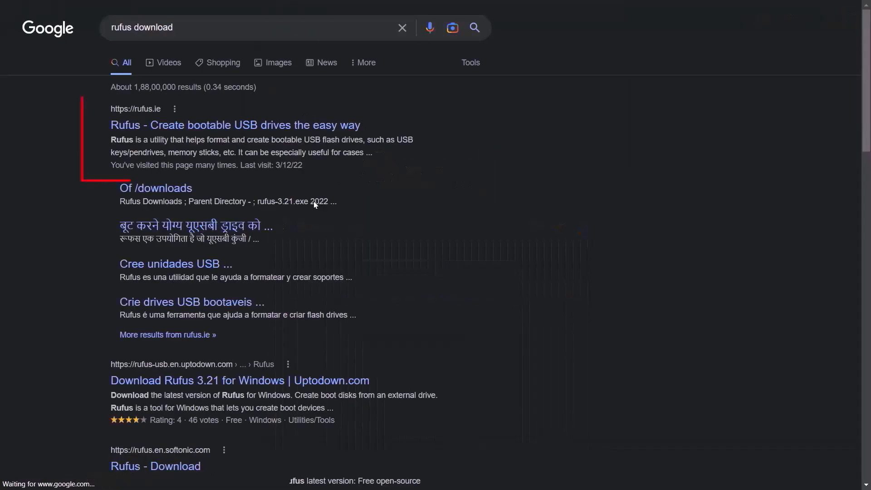
Download the Rufus 3.21 release from the Rufus site
{"action": "left_click", "coordinate": [235, 125]}
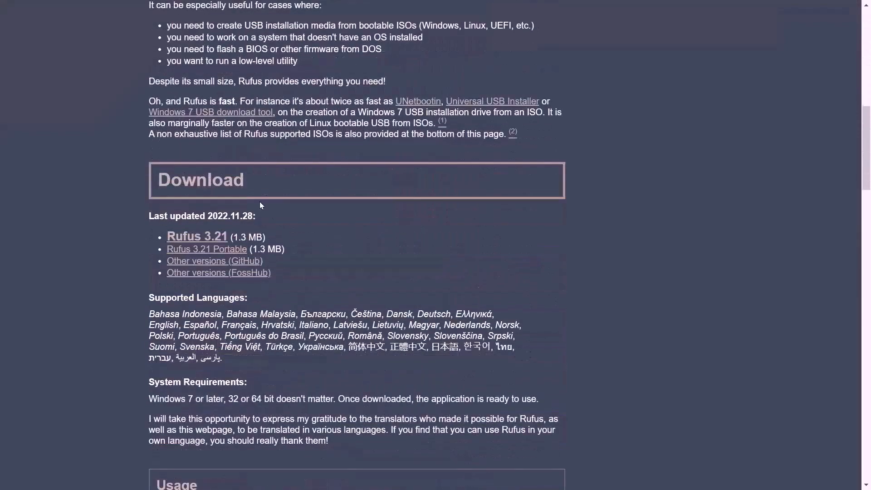
{"action": "left_click", "coordinate": [196, 236]}
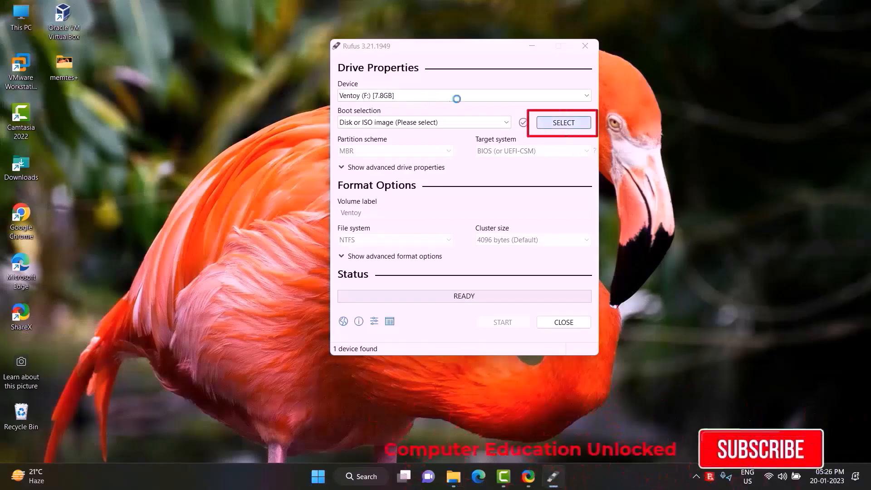
Load mt86plus64.grub.iso as the boot image for the Ventoy (F:) drive, accepting the partitions warning
{"action": "left_click", "coordinate": [561, 123]}
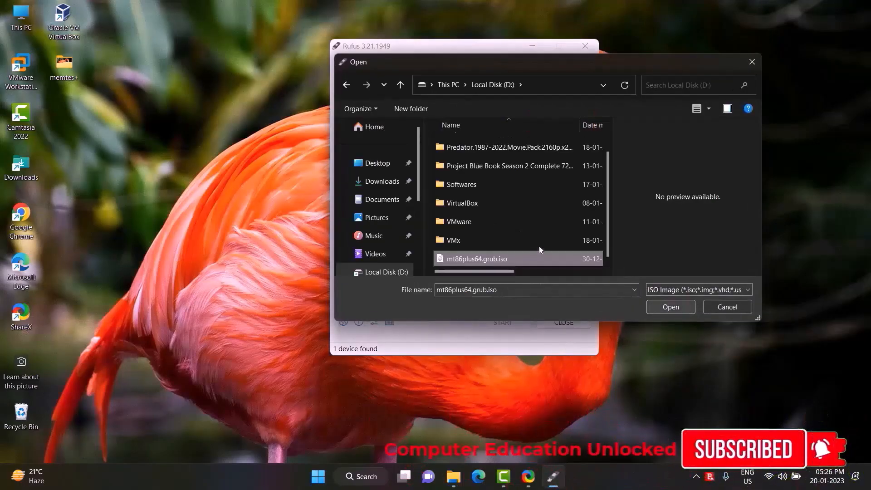
{"action": "left_click", "coordinate": [669, 306]}
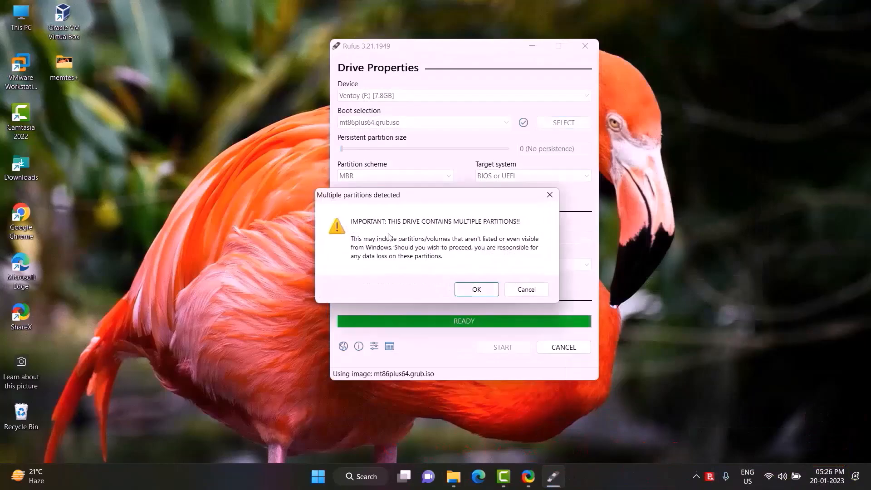
{"action": "left_click", "coordinate": [475, 288]}
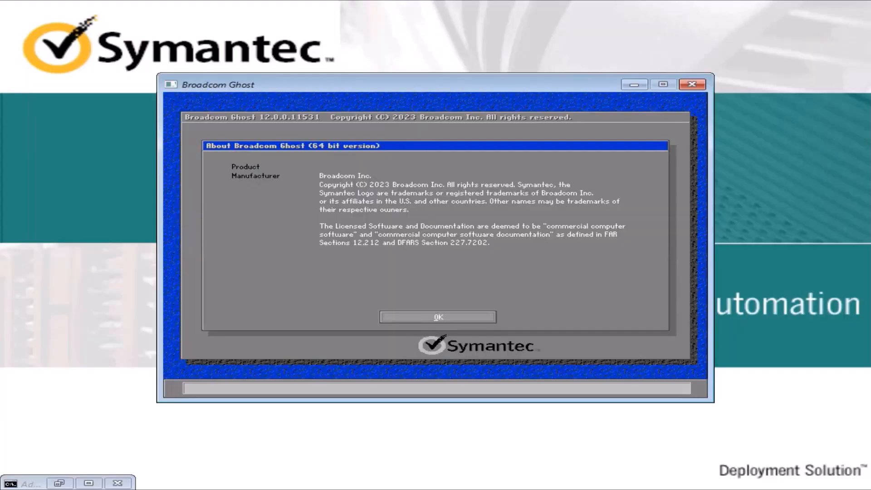
Dismiss the Ghost About box and start a Local Disk-to-Disk clone
{"action": "left_click", "coordinate": [437, 318]}
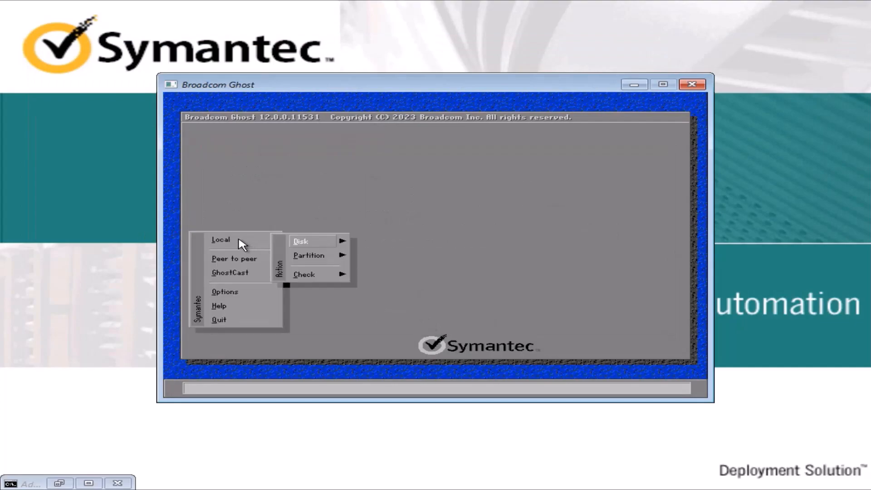
{"action": "mouse_move", "coordinate": [301, 241]}
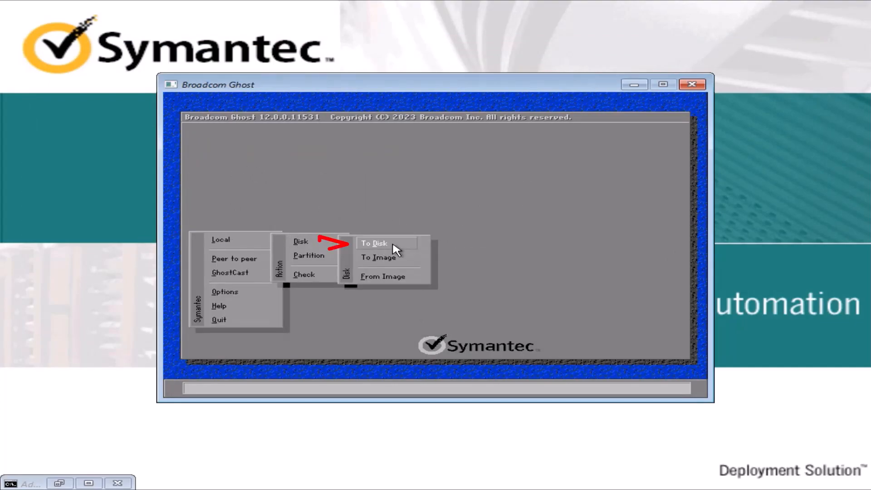
{"action": "left_click", "coordinate": [373, 243]}
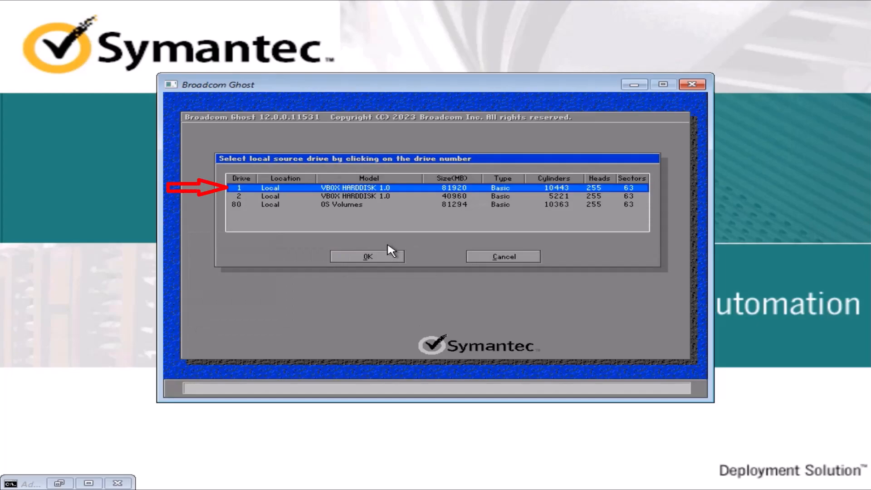
{"action": "mouse_move", "coordinate": [405, 192]}
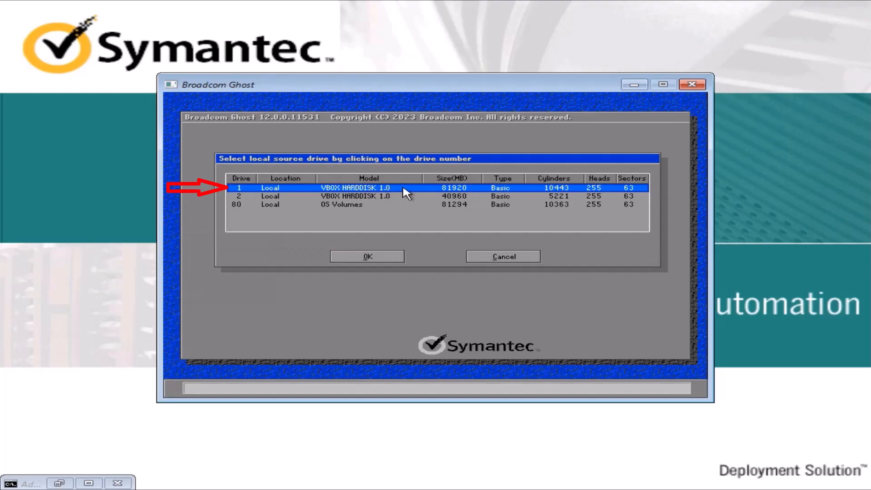
{"action": "mouse_move", "coordinate": [296, 161]}
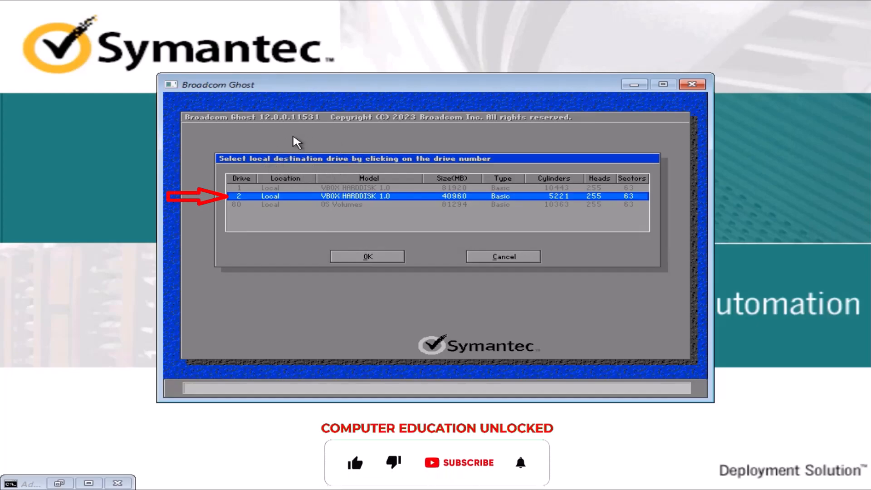
{"action": "mouse_move", "coordinate": [406, 259]}
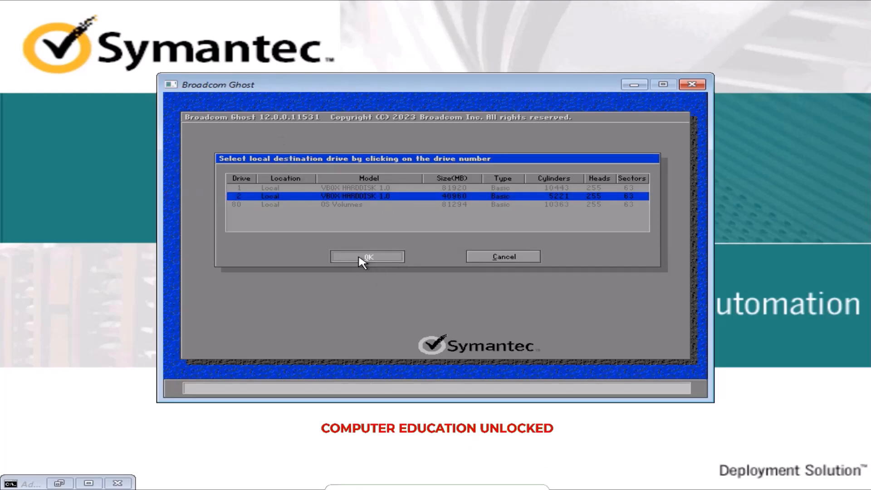
Confirm drive 2 and the shrunk partition sizes, run the clone, then reset the computer
{"action": "left_click", "coordinate": [366, 256]}
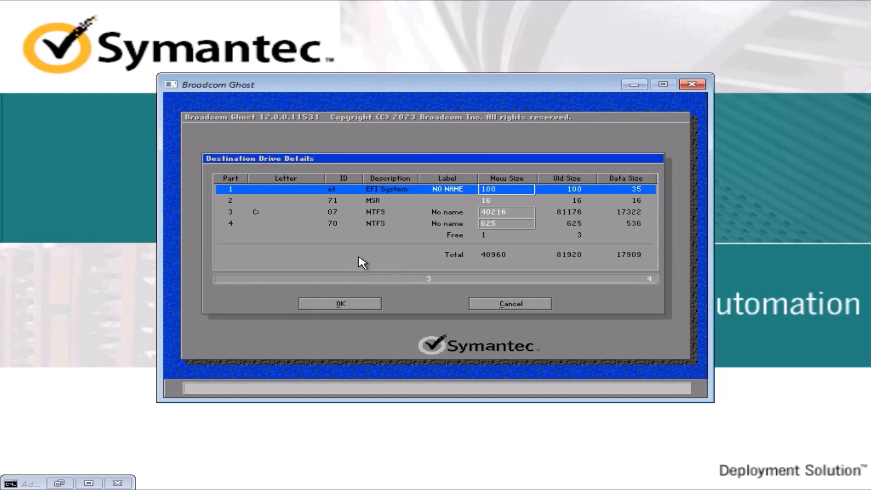
{"action": "left_click", "coordinate": [389, 200]}
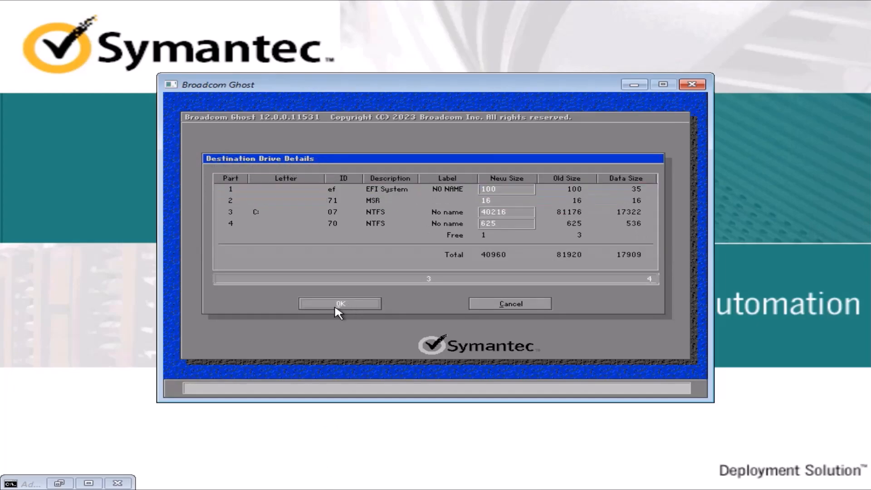
{"action": "left_click", "coordinate": [340, 303]}
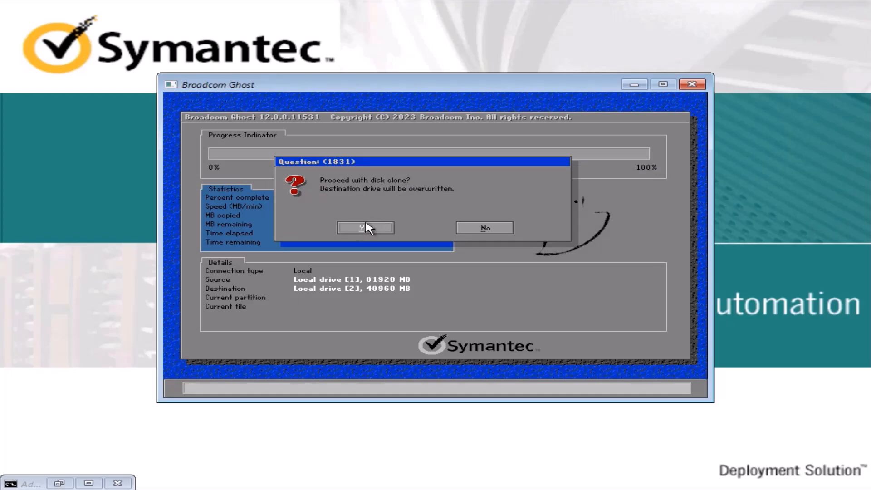
{"action": "mouse_move", "coordinate": [413, 199]}
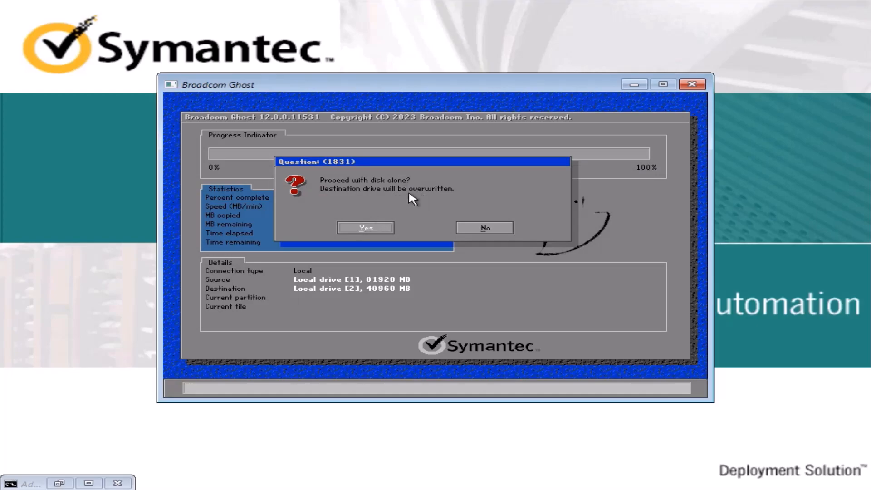
{"action": "left_click", "coordinate": [364, 227]}
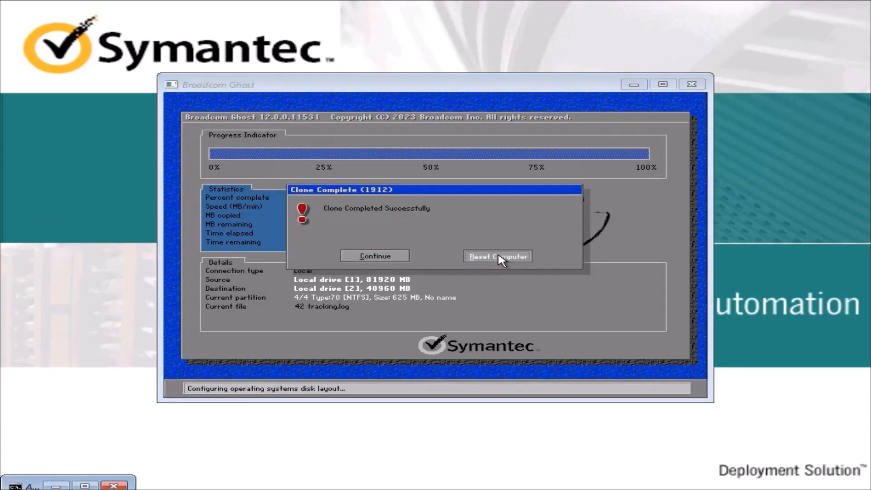
{"action": "left_click", "coordinate": [496, 255]}
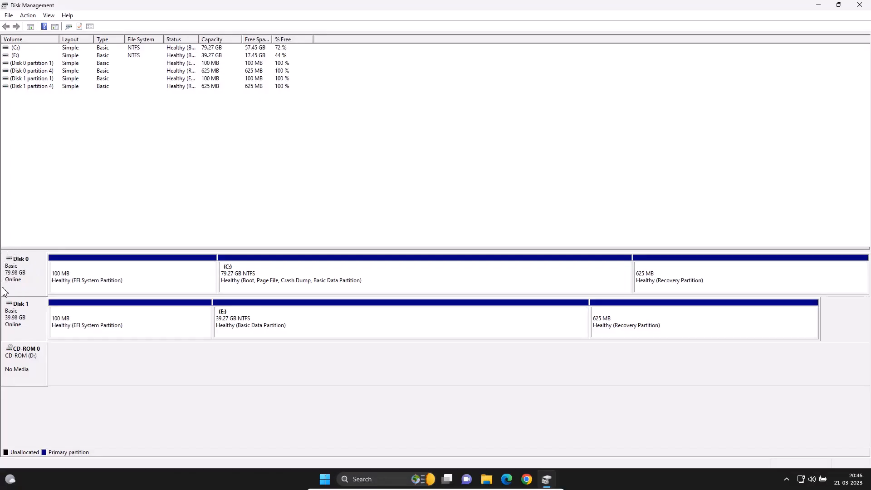
{"action": "mouse_move", "coordinate": [490, 281]}
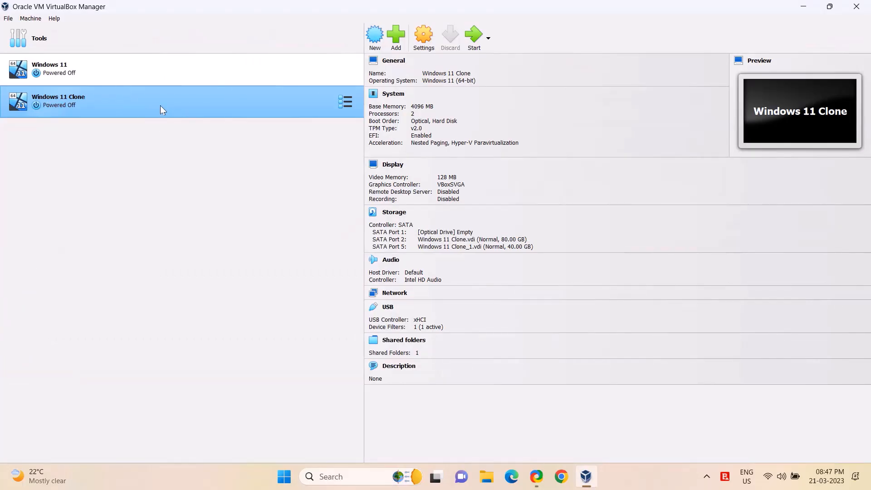
Remove the 80 GB vdi from Windows 11 Clone's storage and boot it from the 40 GB disk
{"action": "left_click", "coordinate": [424, 35]}
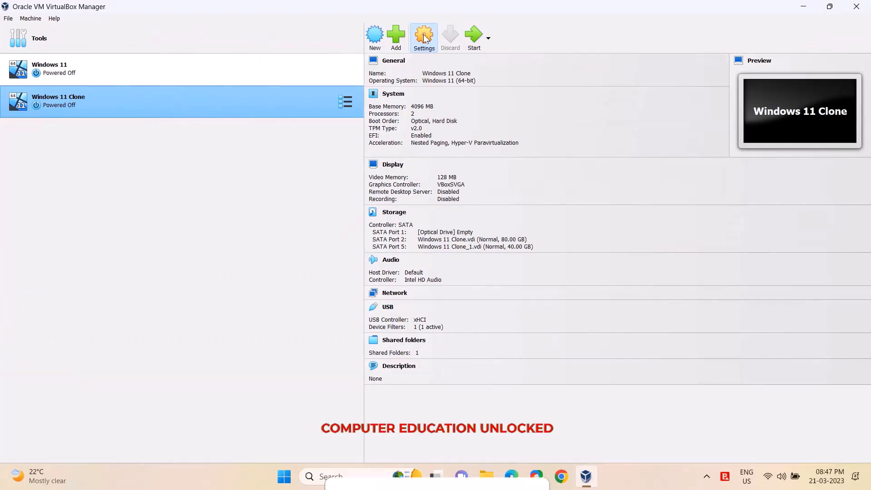
{"action": "left_click", "coordinate": [424, 35]}
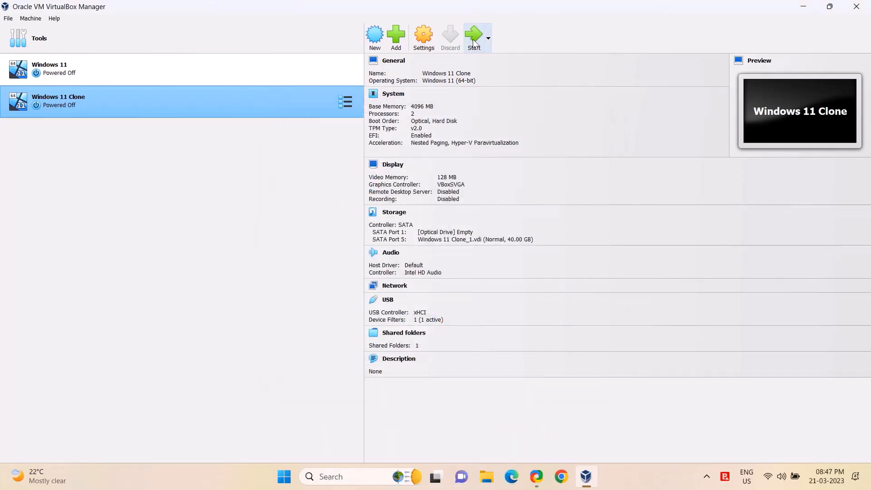
{"action": "left_click", "coordinate": [473, 35]}
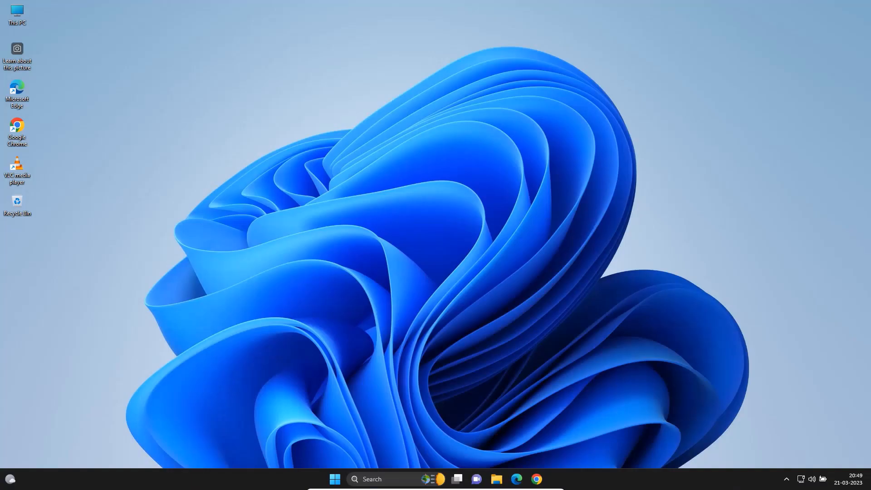